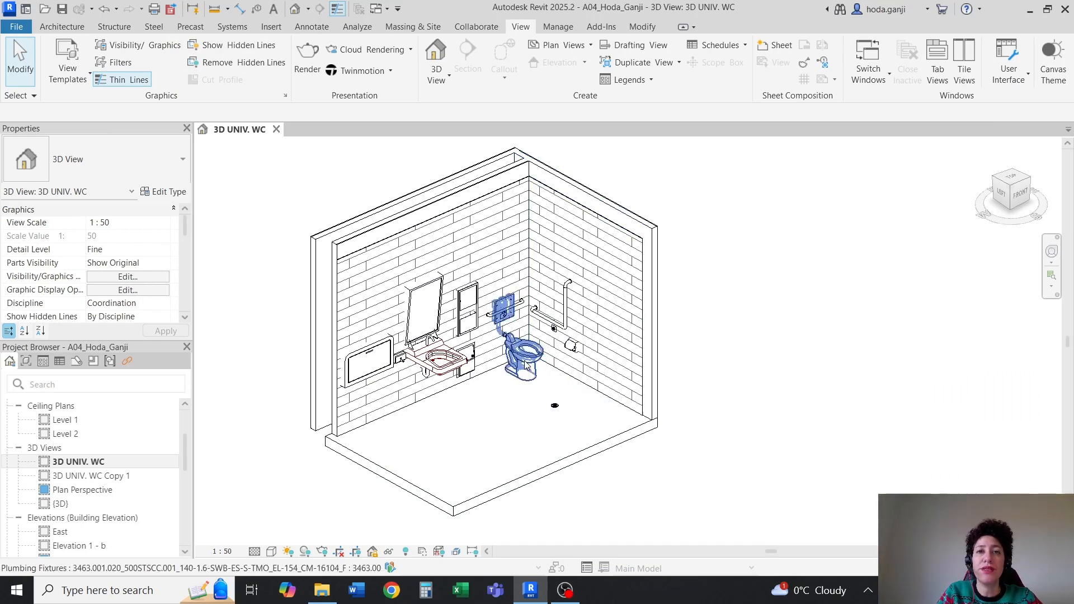
- Open the default {3D} view from the Project Browser's 3D Views
click(300, 465)
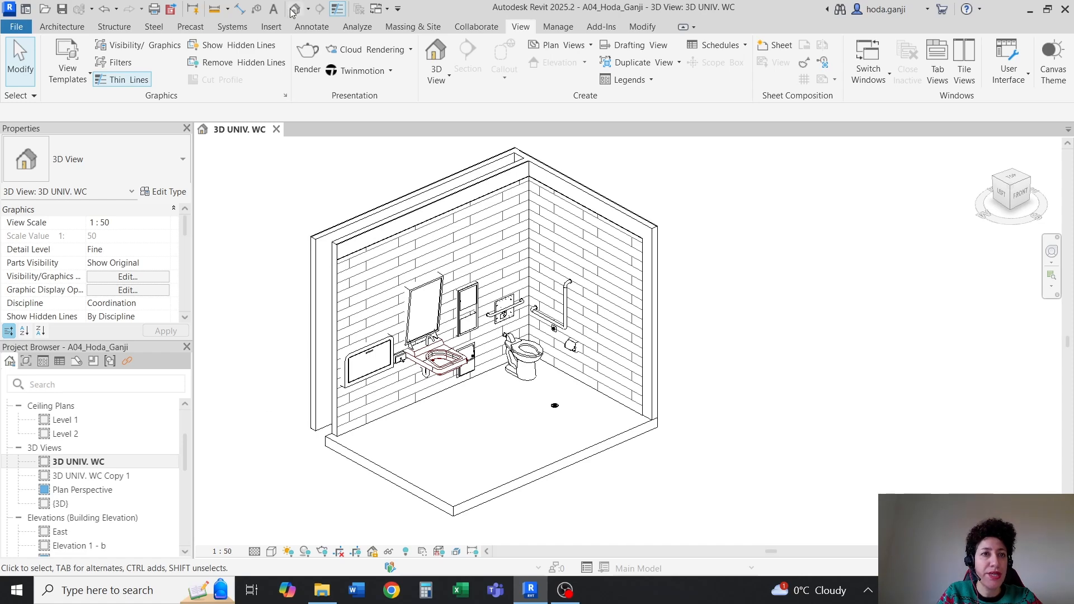
double_click(58, 503)
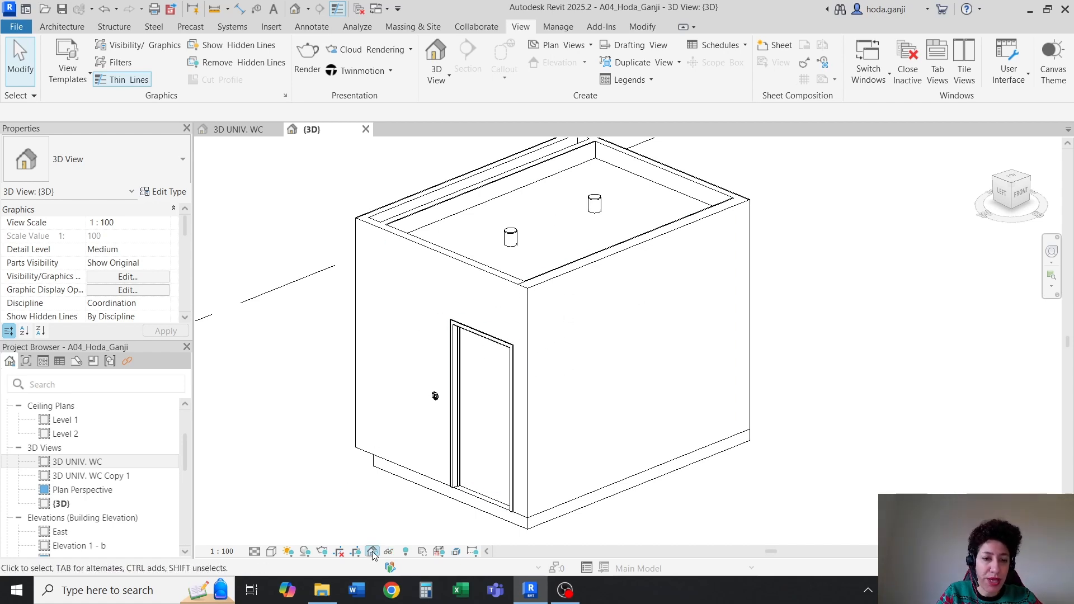
- Save orientation and lock the 3D view, naming it 'Isometric View'
click(373, 551)
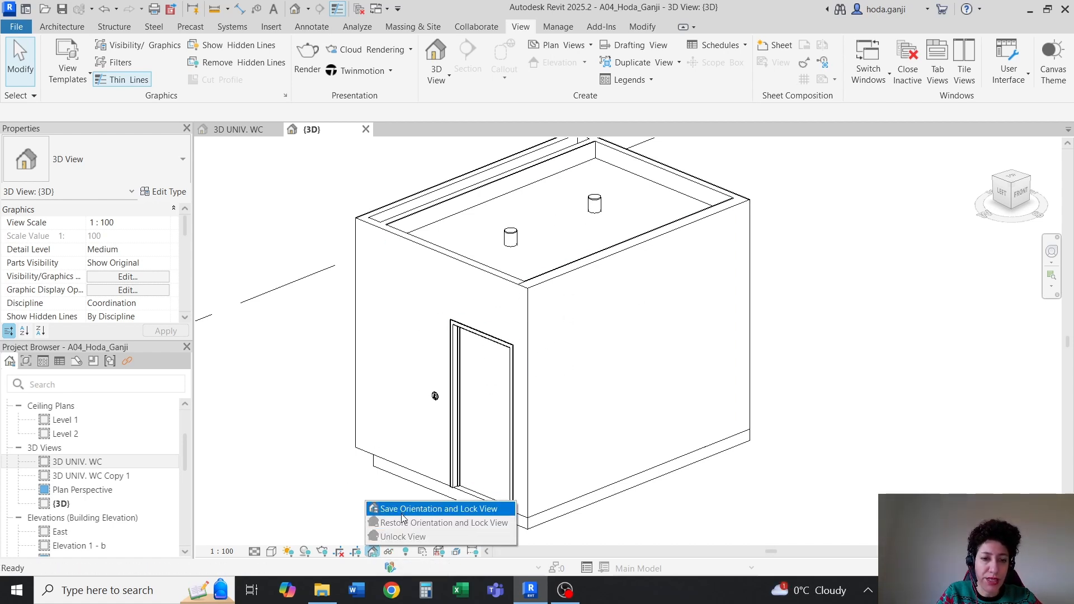
click(441, 507)
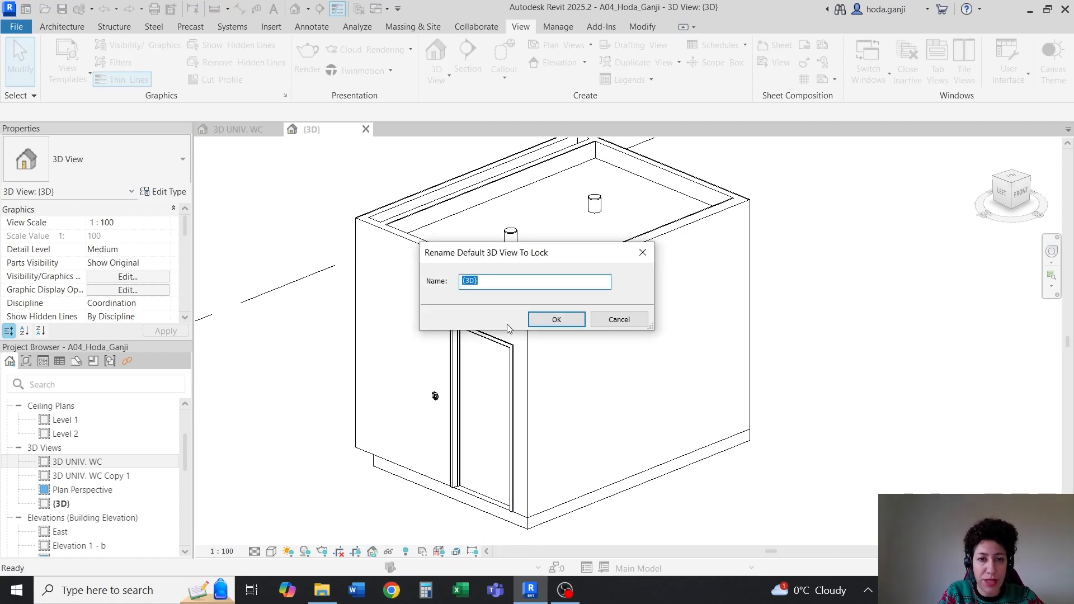
text(Isometric View)
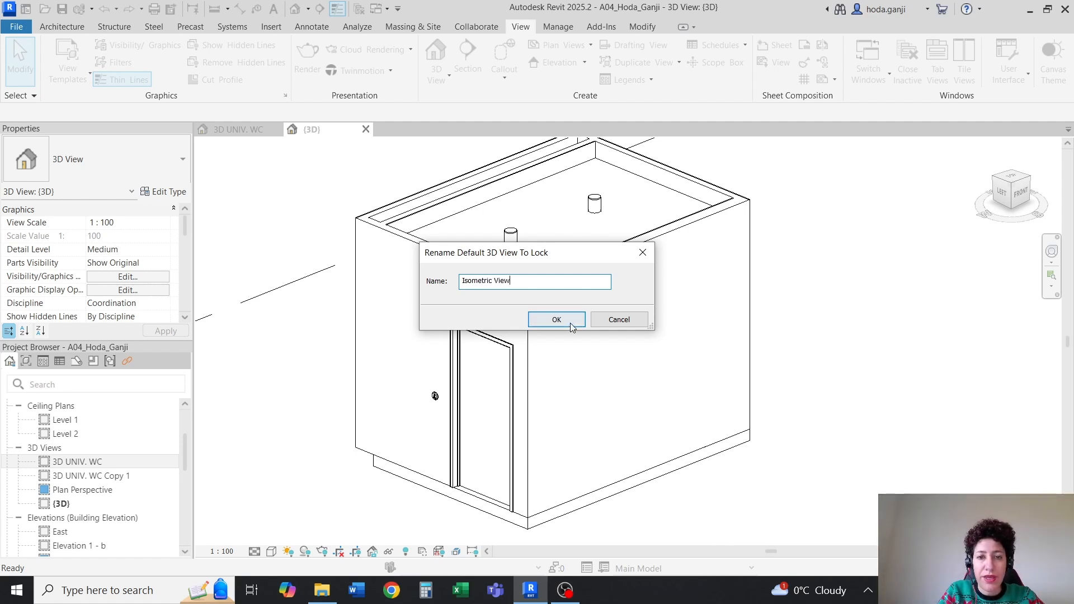
click(557, 320)
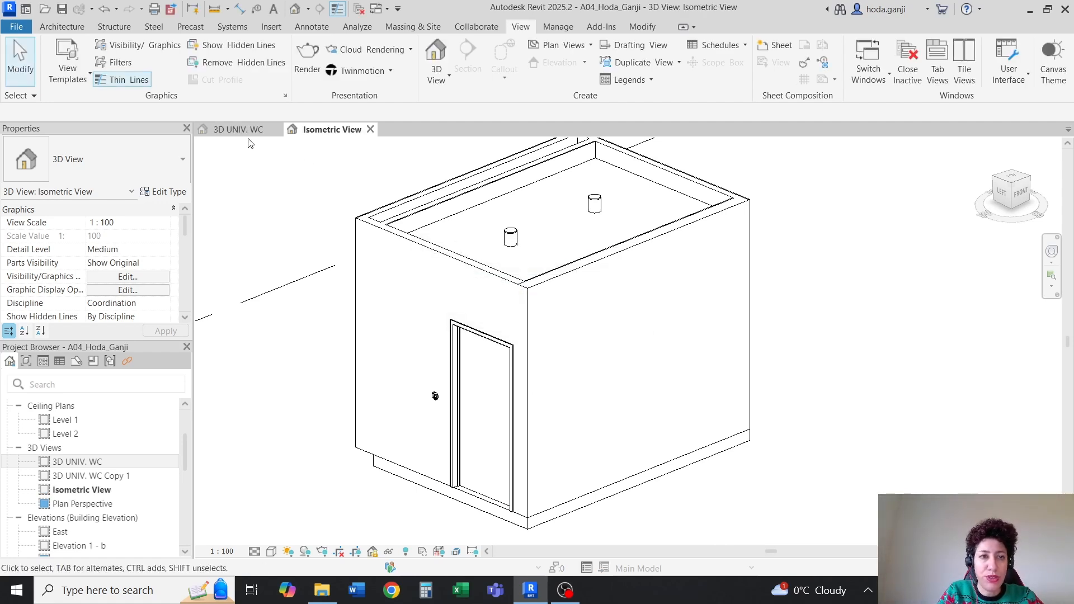
- Compare with the 3D UNIV. WC view, then return to Isometric View
click(237, 129)
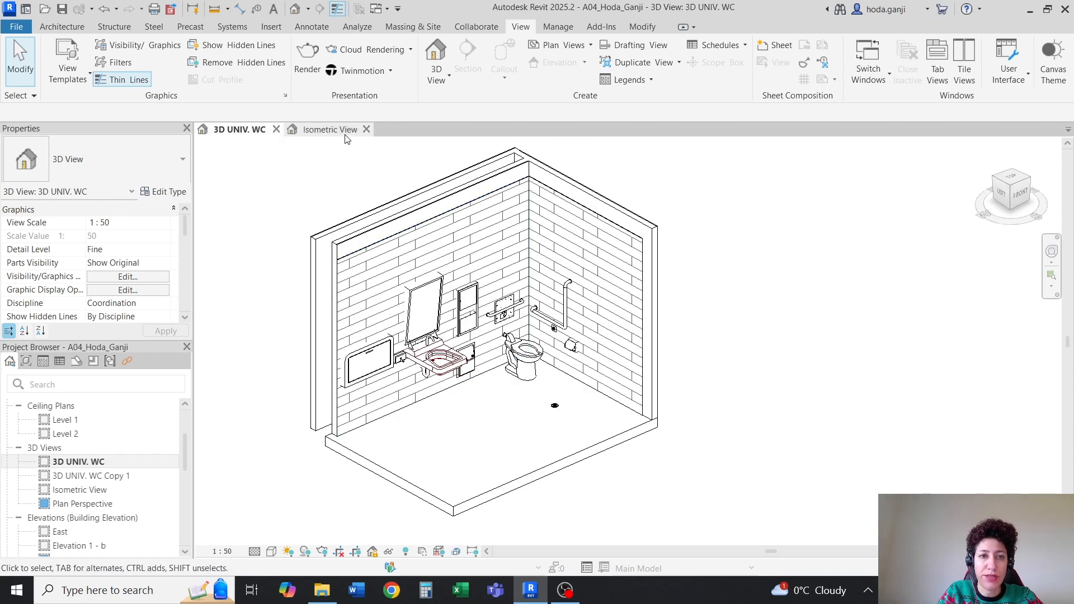
click(329, 130)
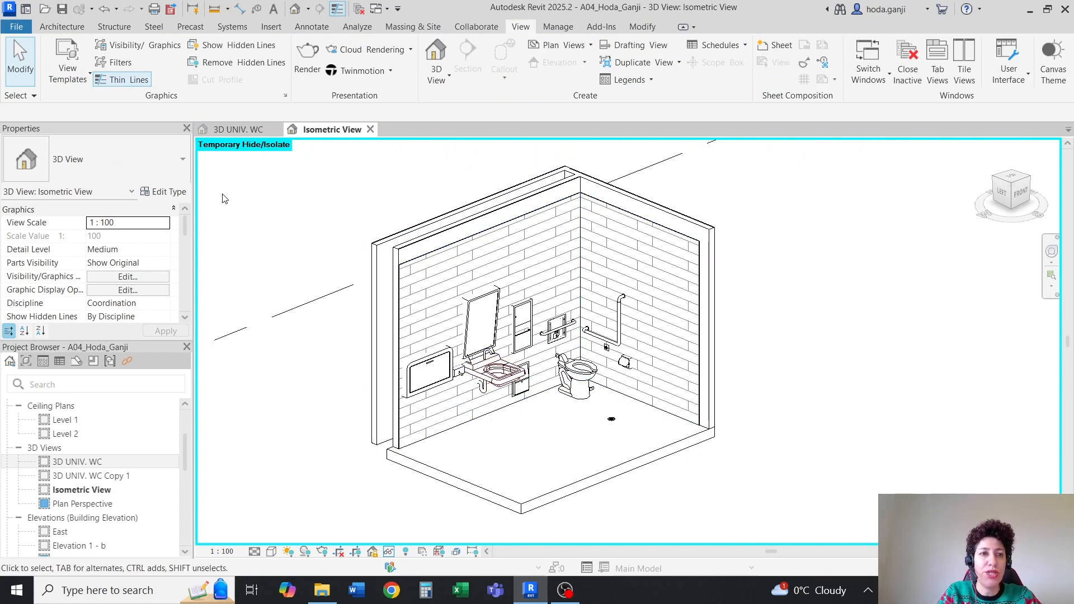
mouse_move(320, 321)
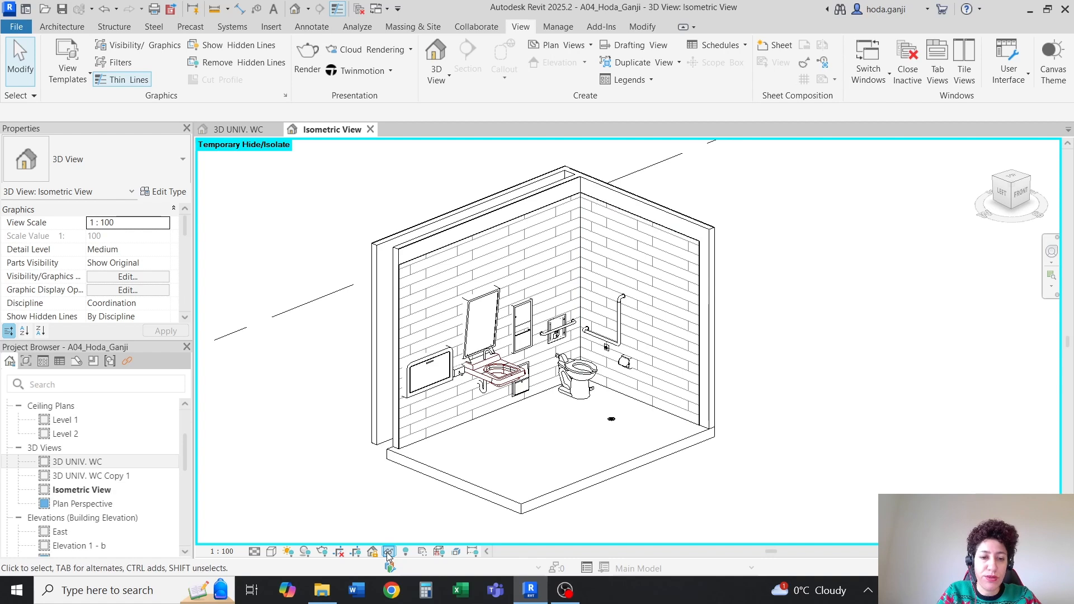
- Apply Hide/Isolate to View so the exterior shell stays permanently hidden
click(389, 552)
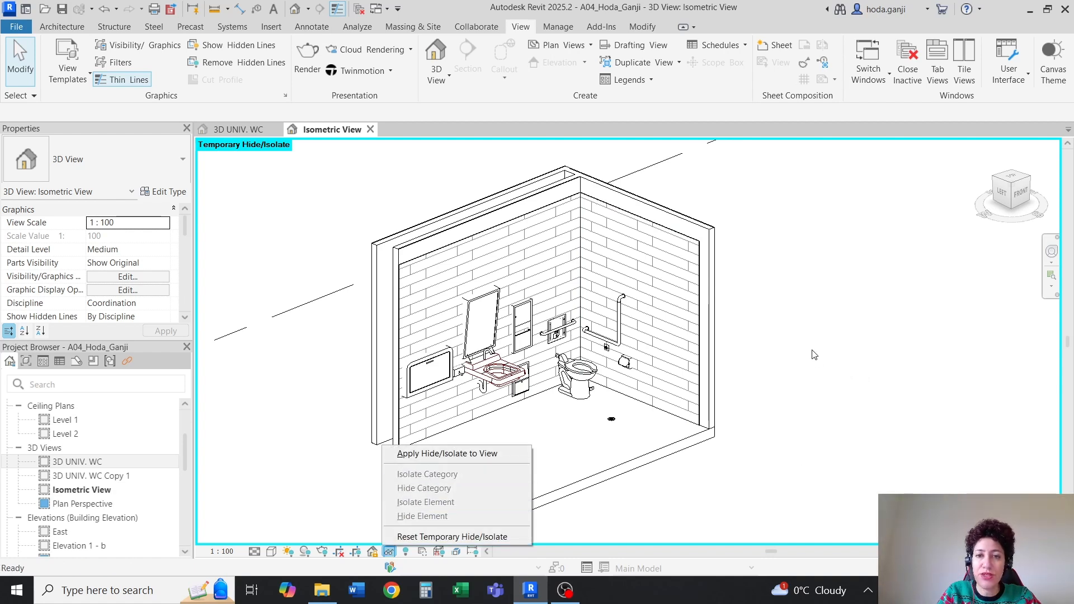
mouse_move(810, 342)
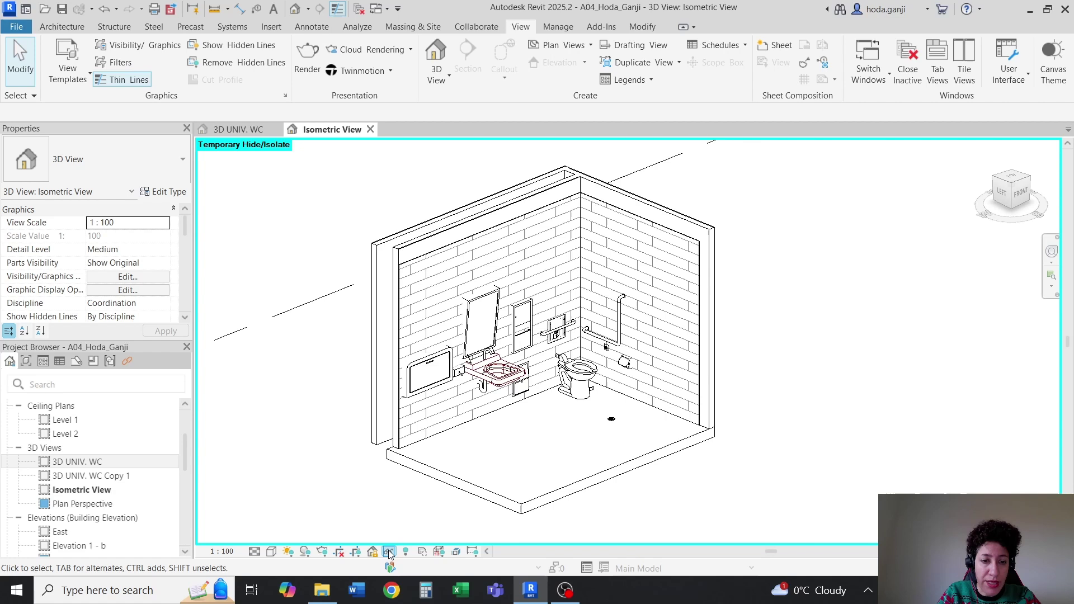
click(389, 552)
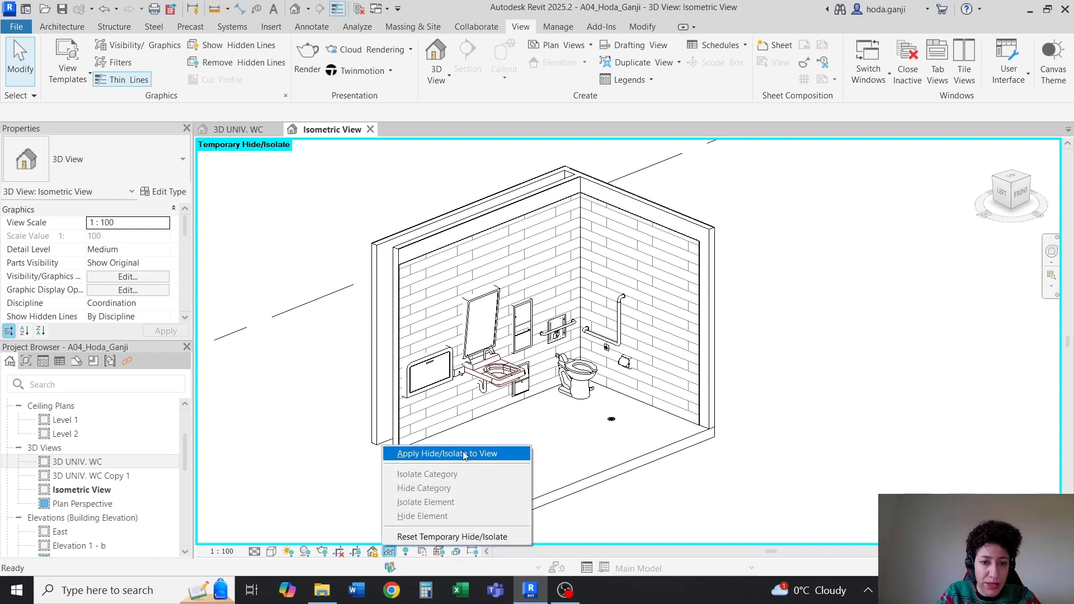
mouse_move(472, 458)
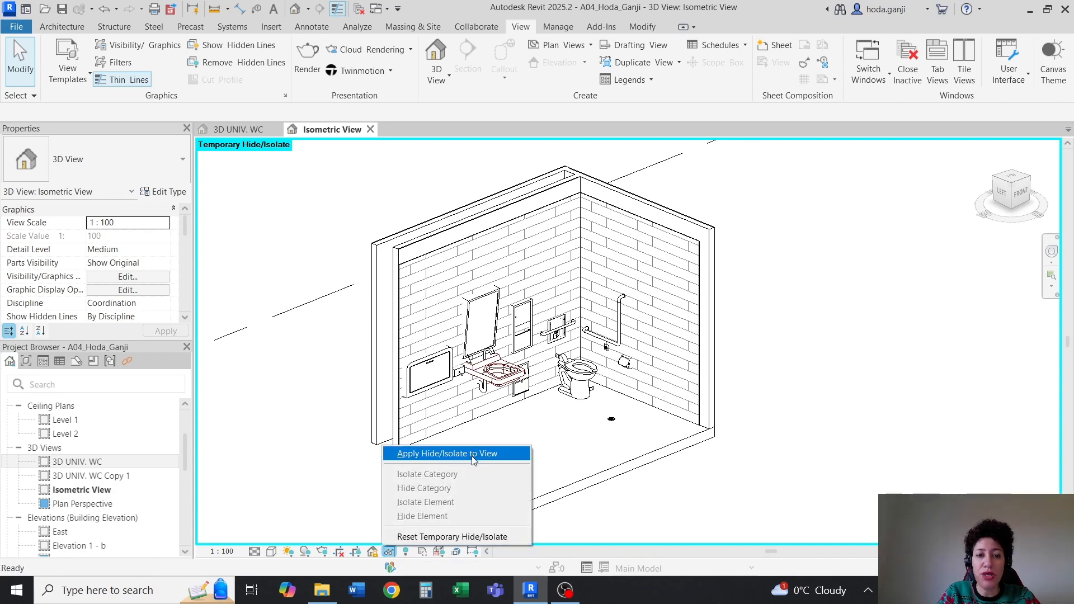
click(450, 454)
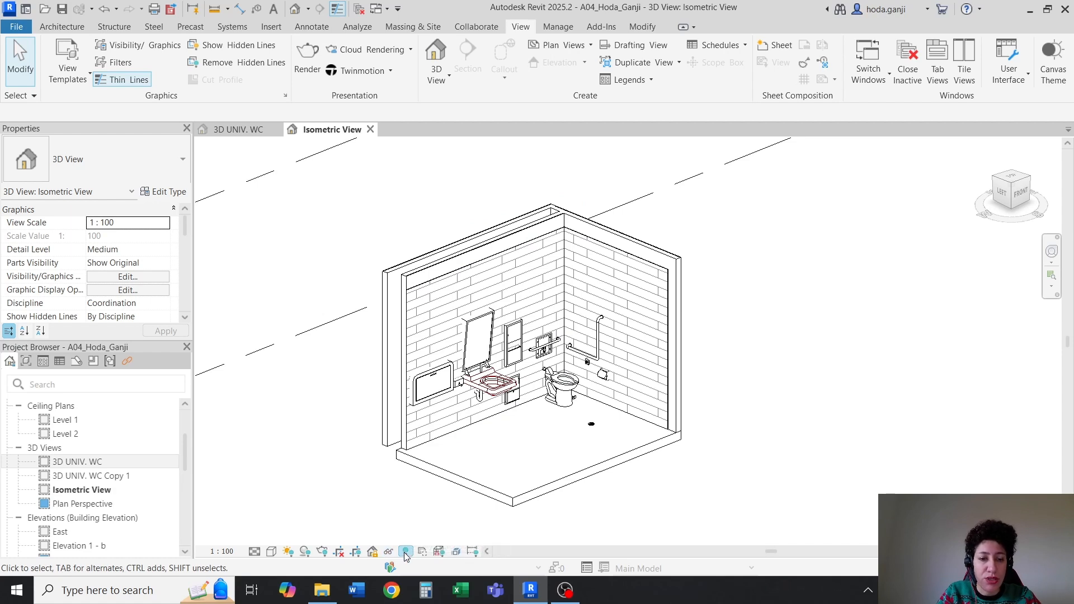
mouse_move(405, 552)
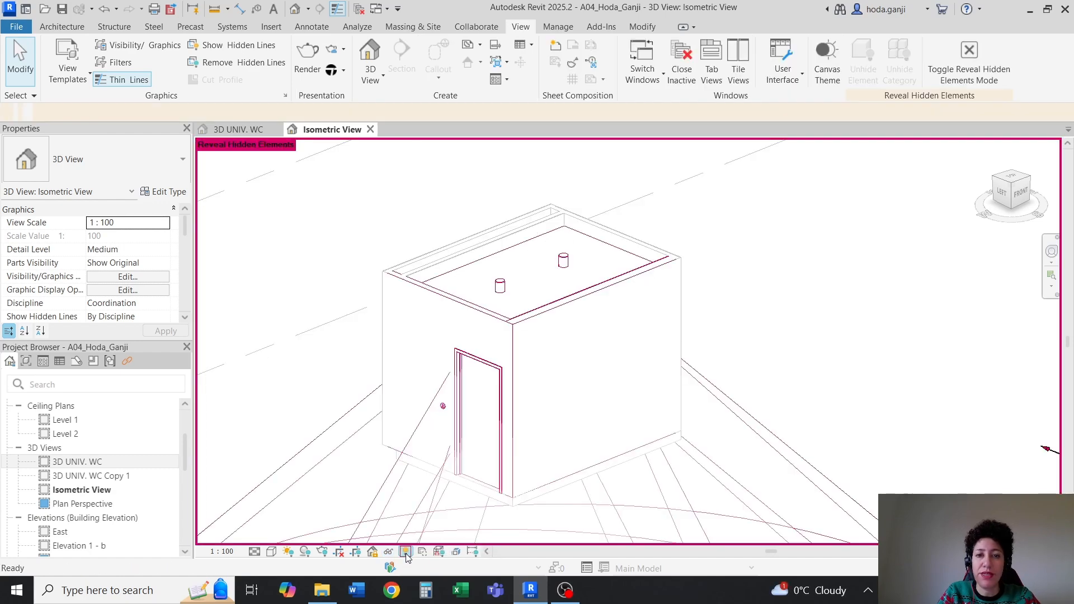
- Turn Reveal Hidden Elements back off after checking the hidden exterior
click(405, 551)
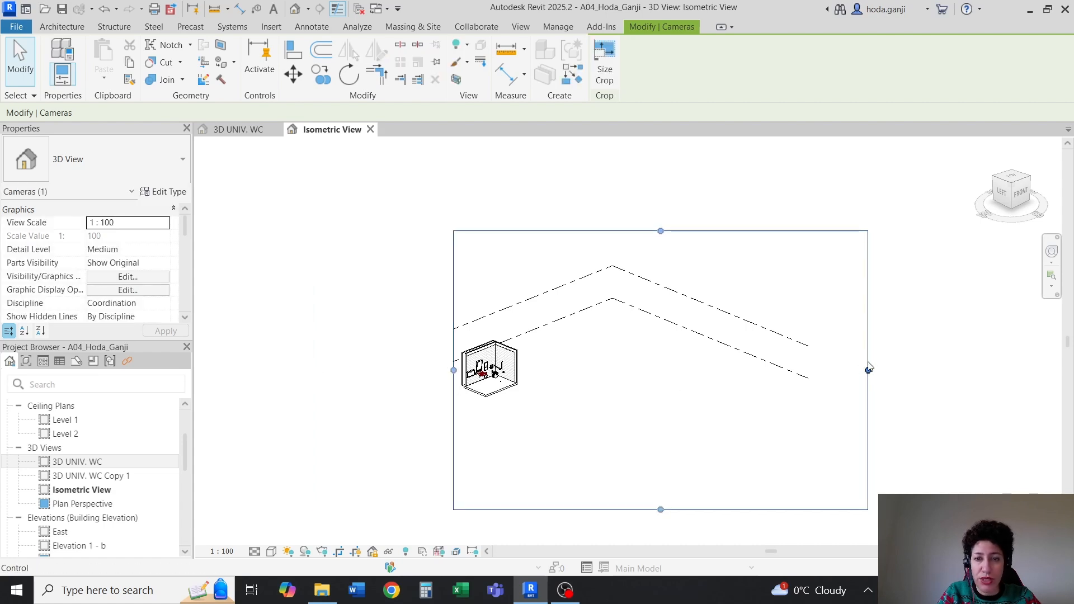
- Tighten the crop region around the WC and hide the selected levels in view
drag(868, 369, 527, 370)
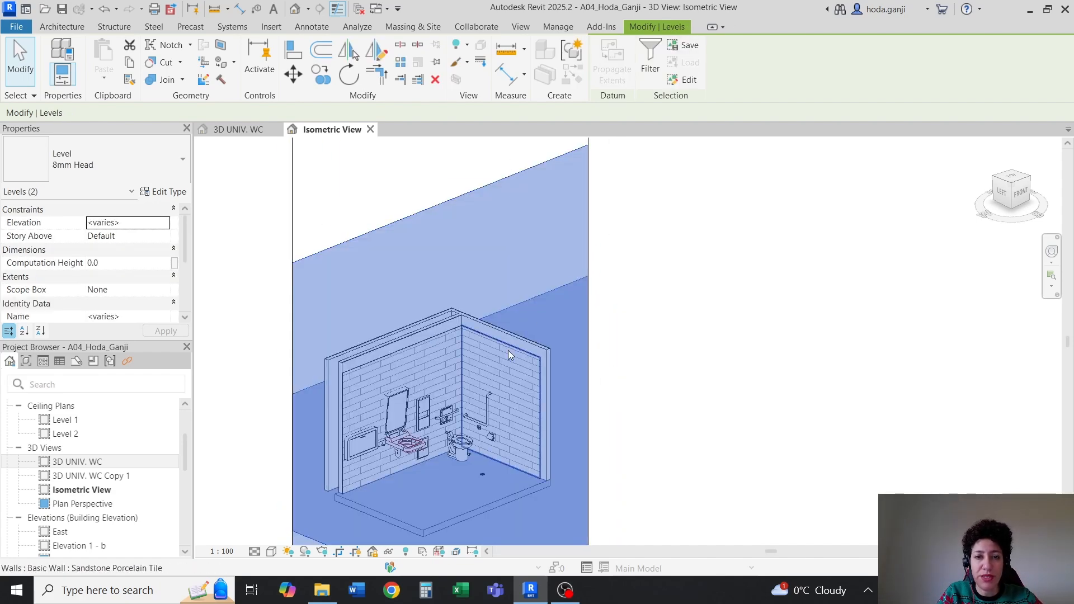
right_click(509, 354)
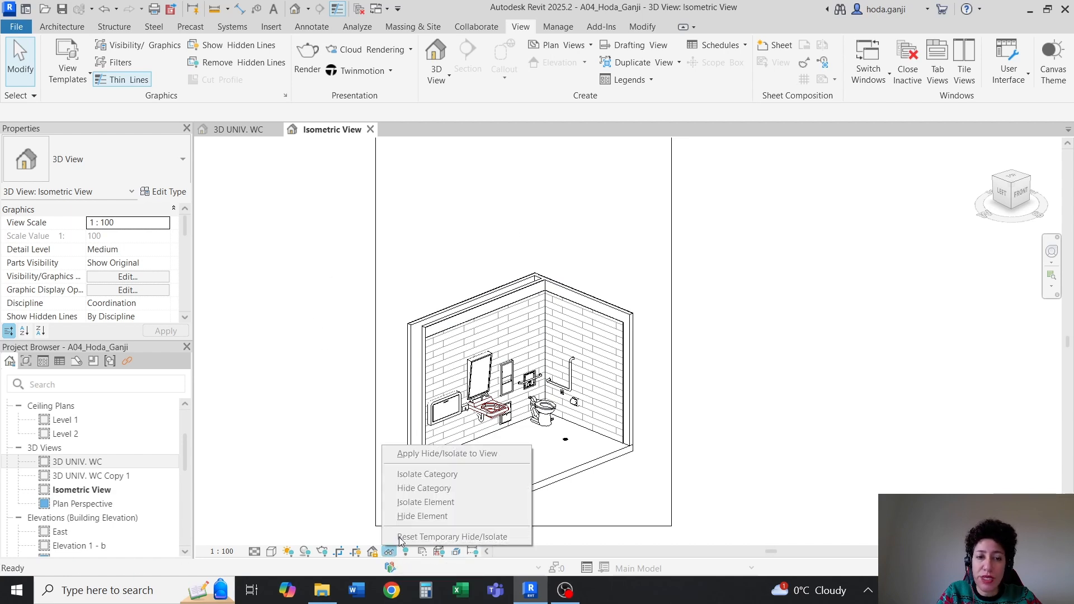
mouse_move(463, 463)
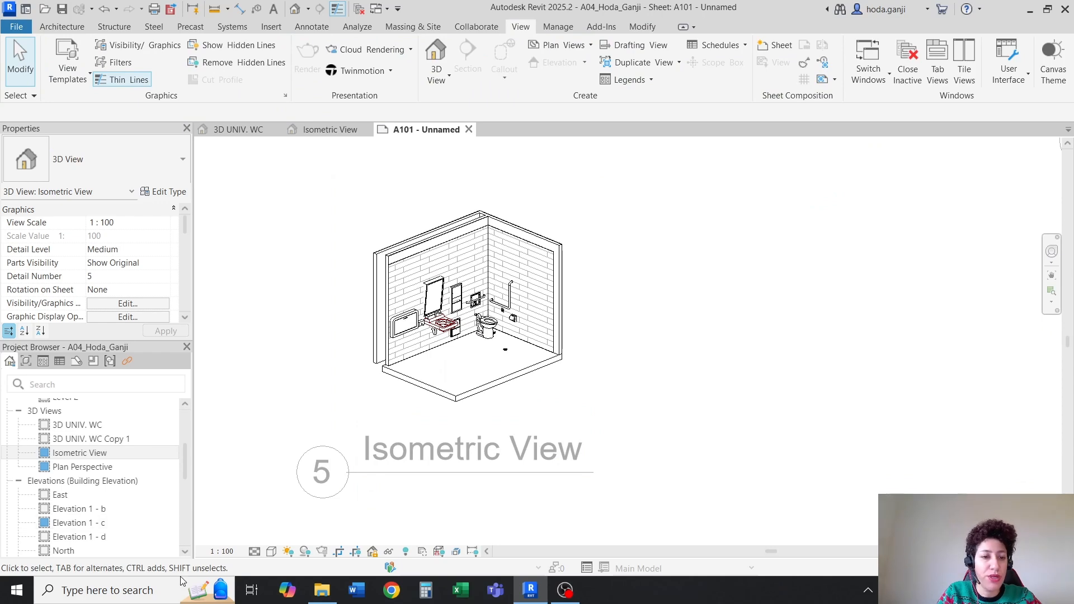
- Choose a view scale for Isometric View placed on sheet A101
click(220, 550)
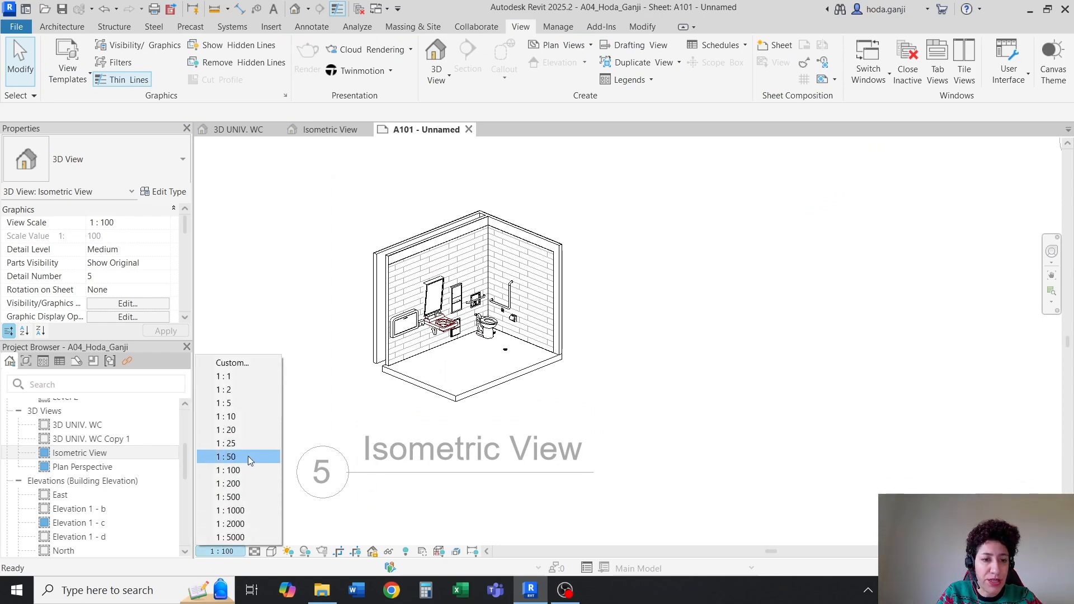